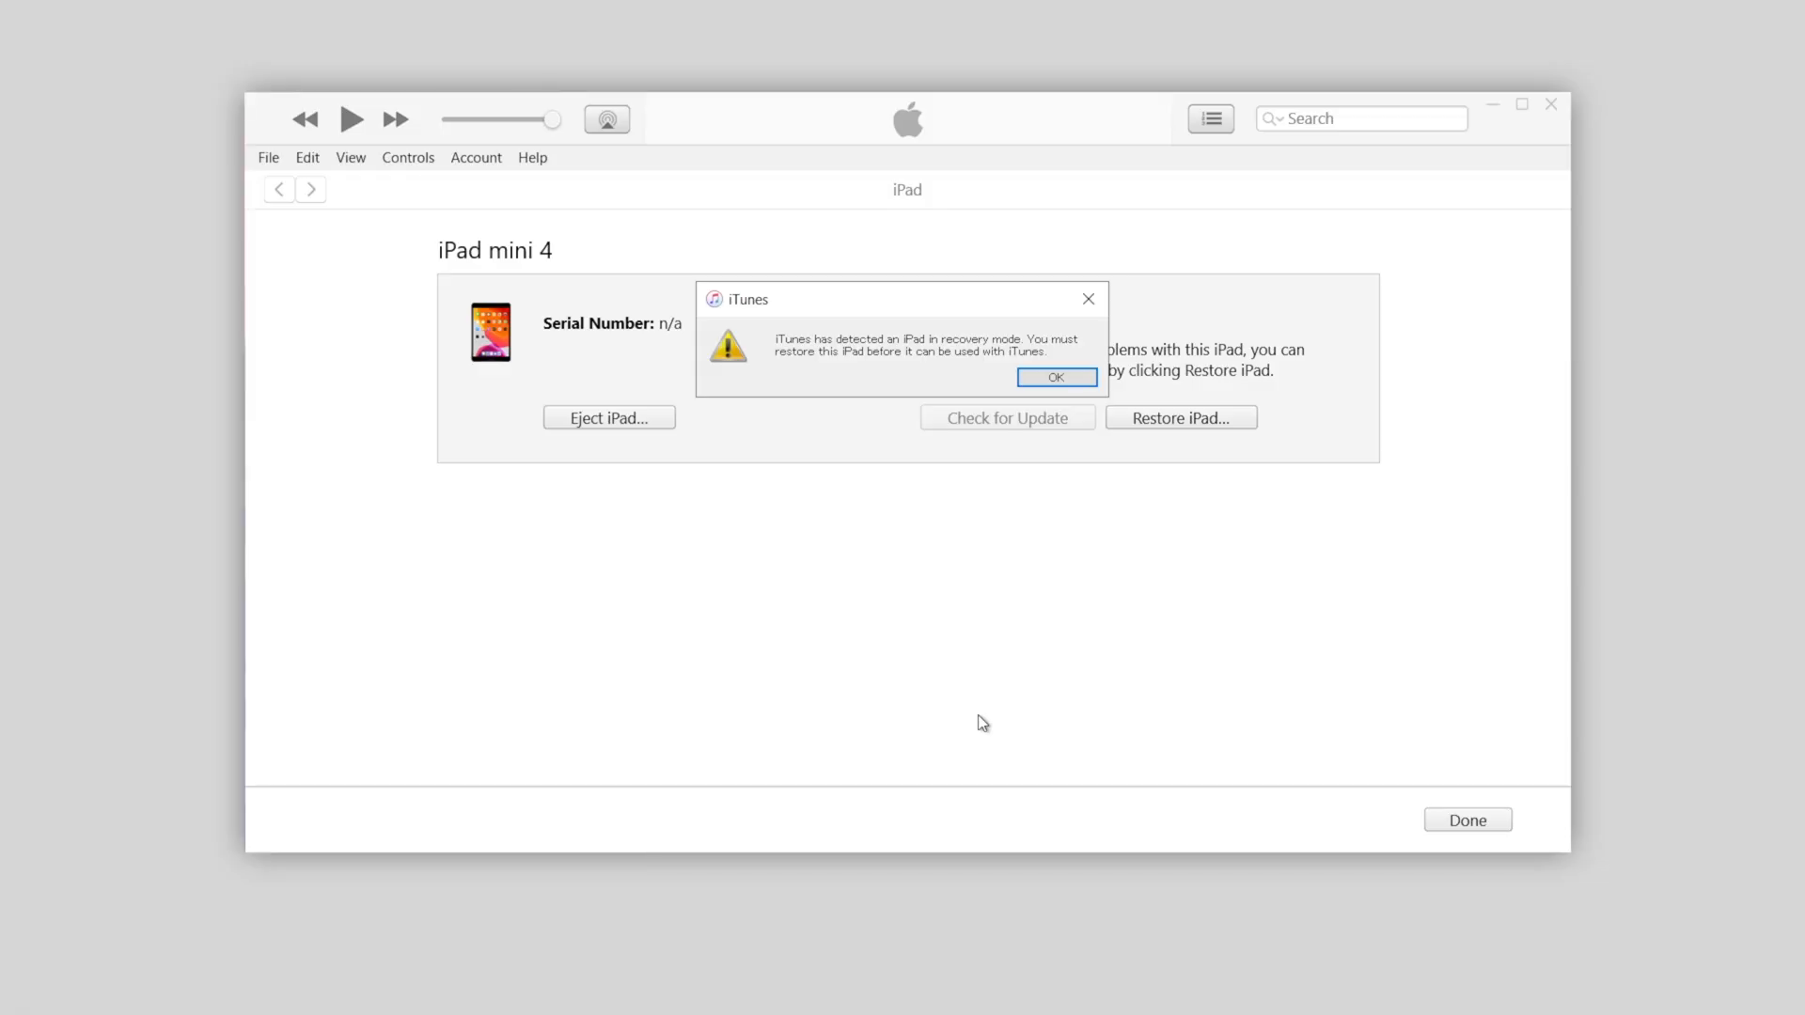
{"action": "mouse_move", "coordinate": [1065, 485]}
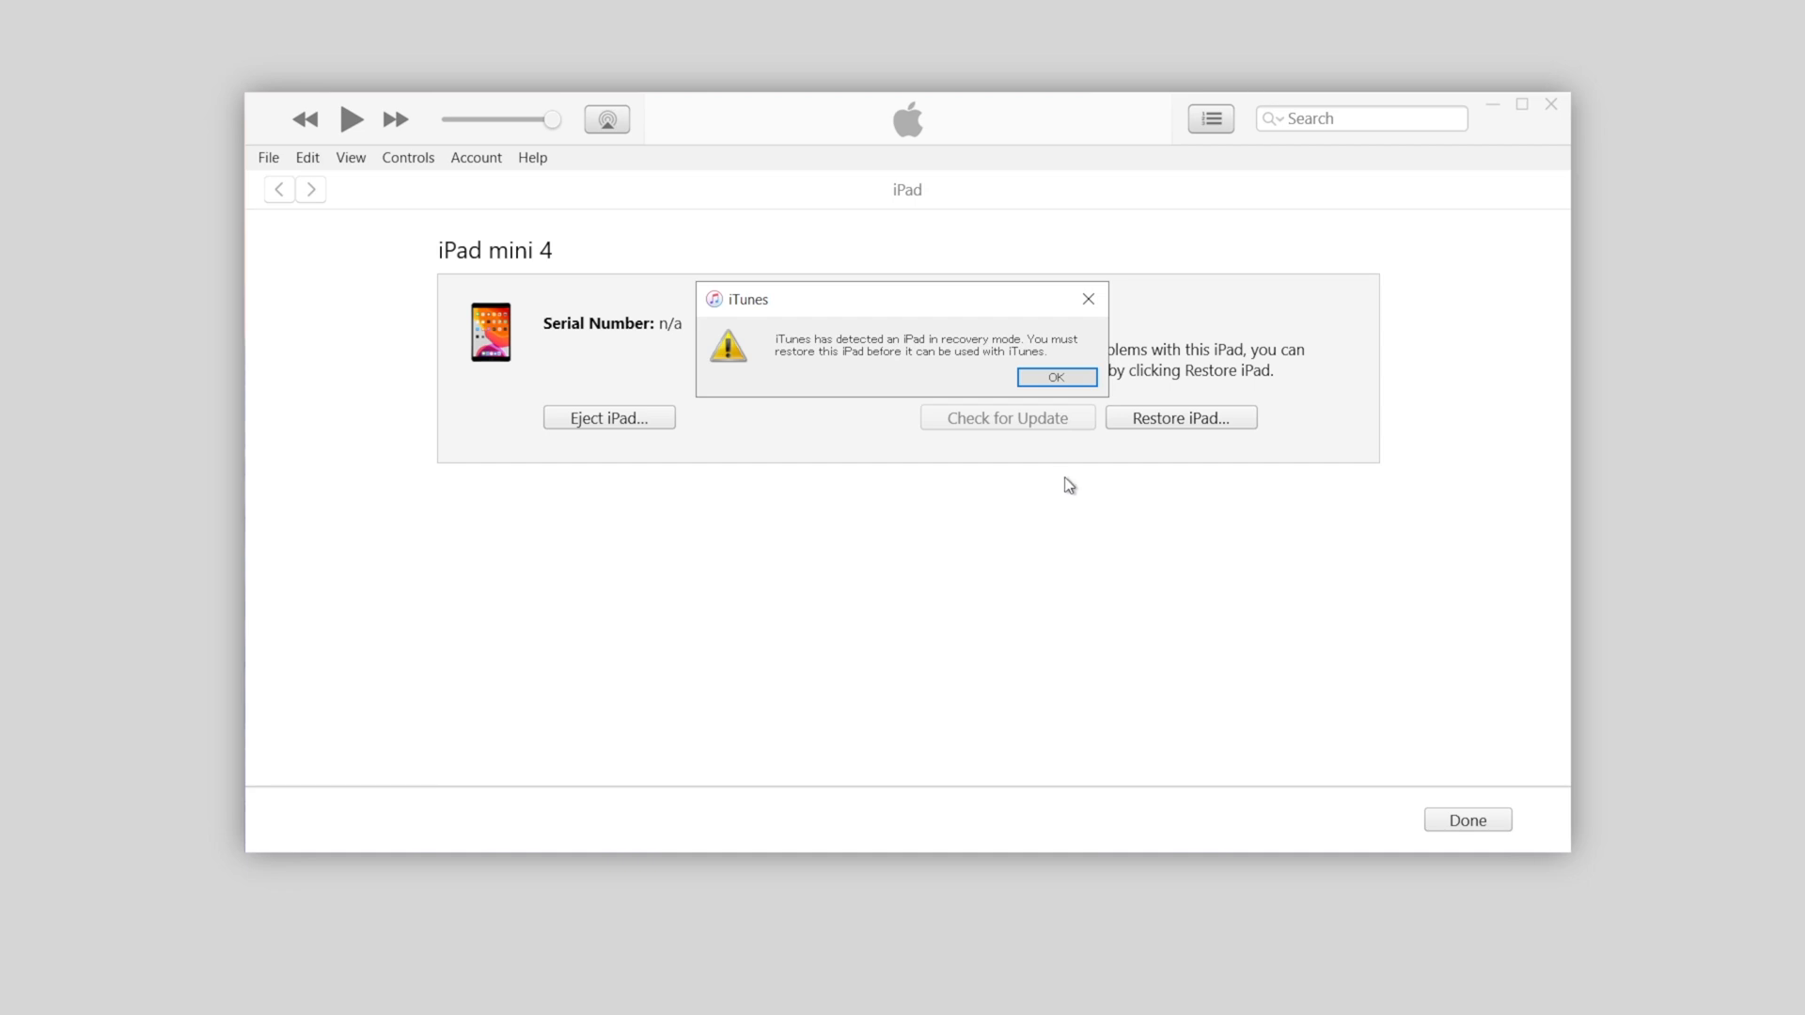
Step: Acknowledge the iTunes alert about the iPad mini 4 detected in recovery mode
{"action": "left_click", "coordinate": [1054, 378]}
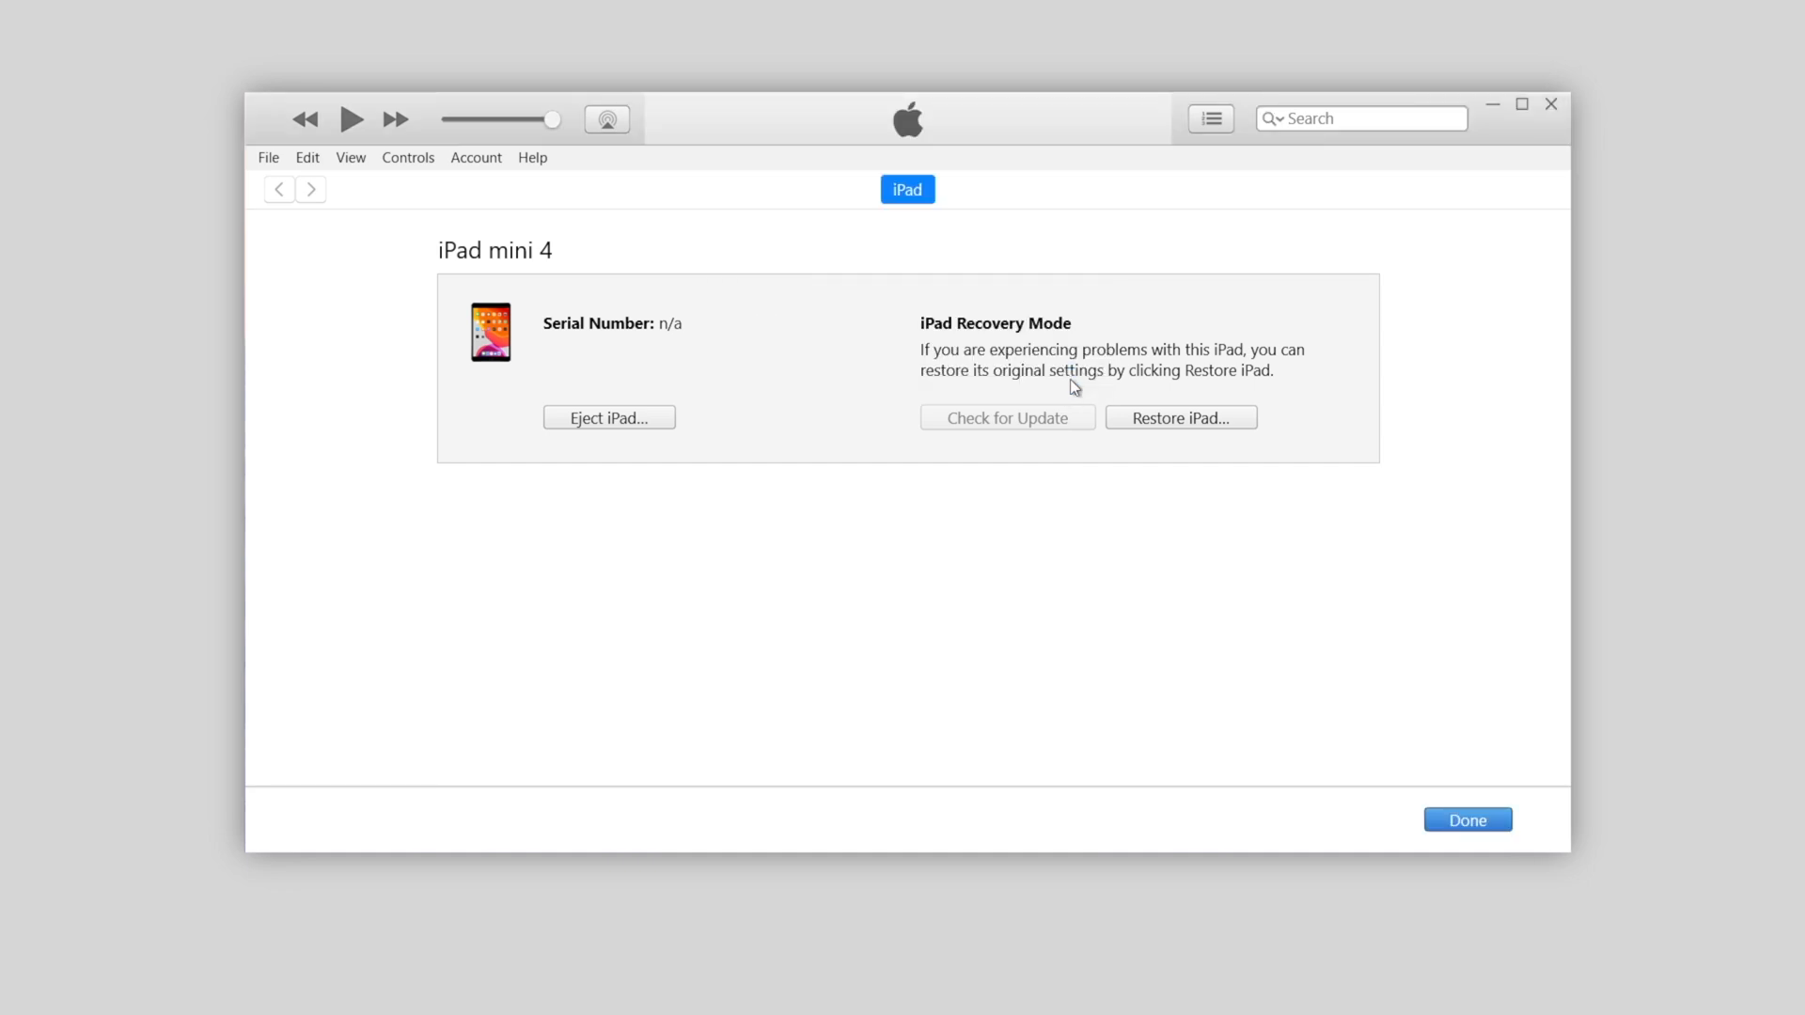
{"action": "mouse_move", "coordinate": [1234, 435]}
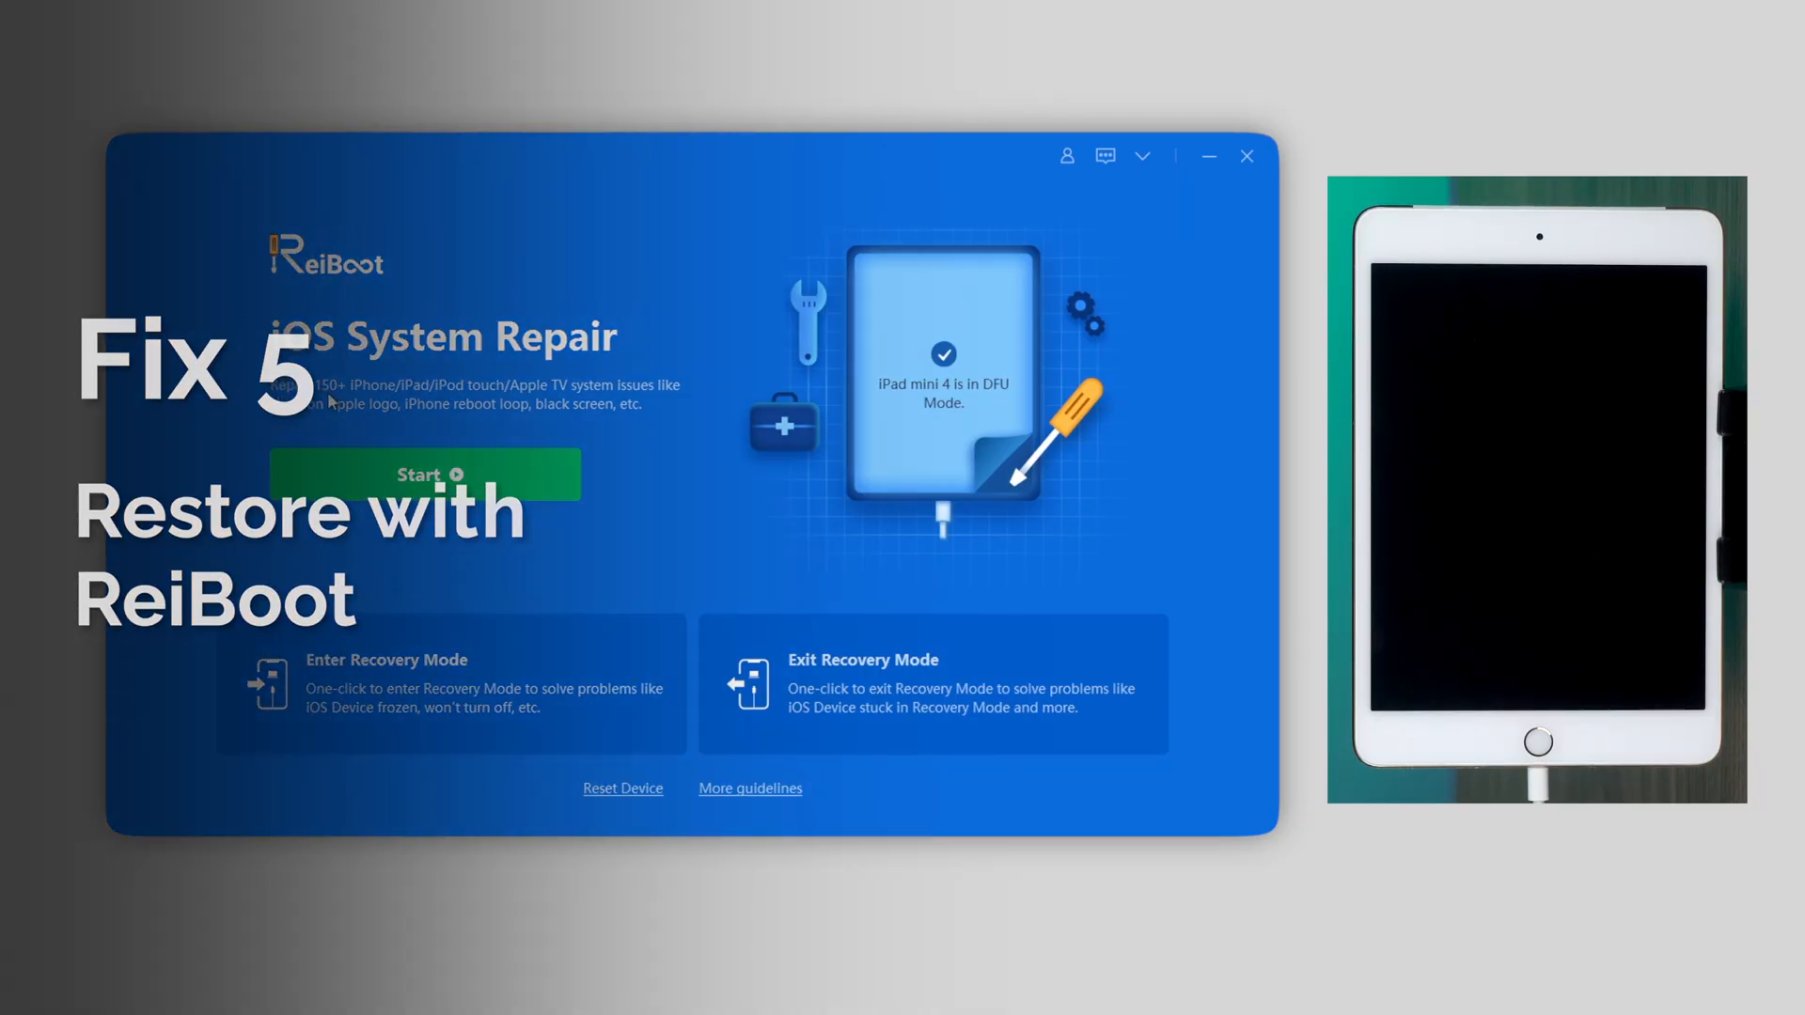
Step: Choose Standard Repair, download firmware 14.7.1, and start repairing the iPad mini 4
{"action": "left_click", "coordinate": [420, 474]}
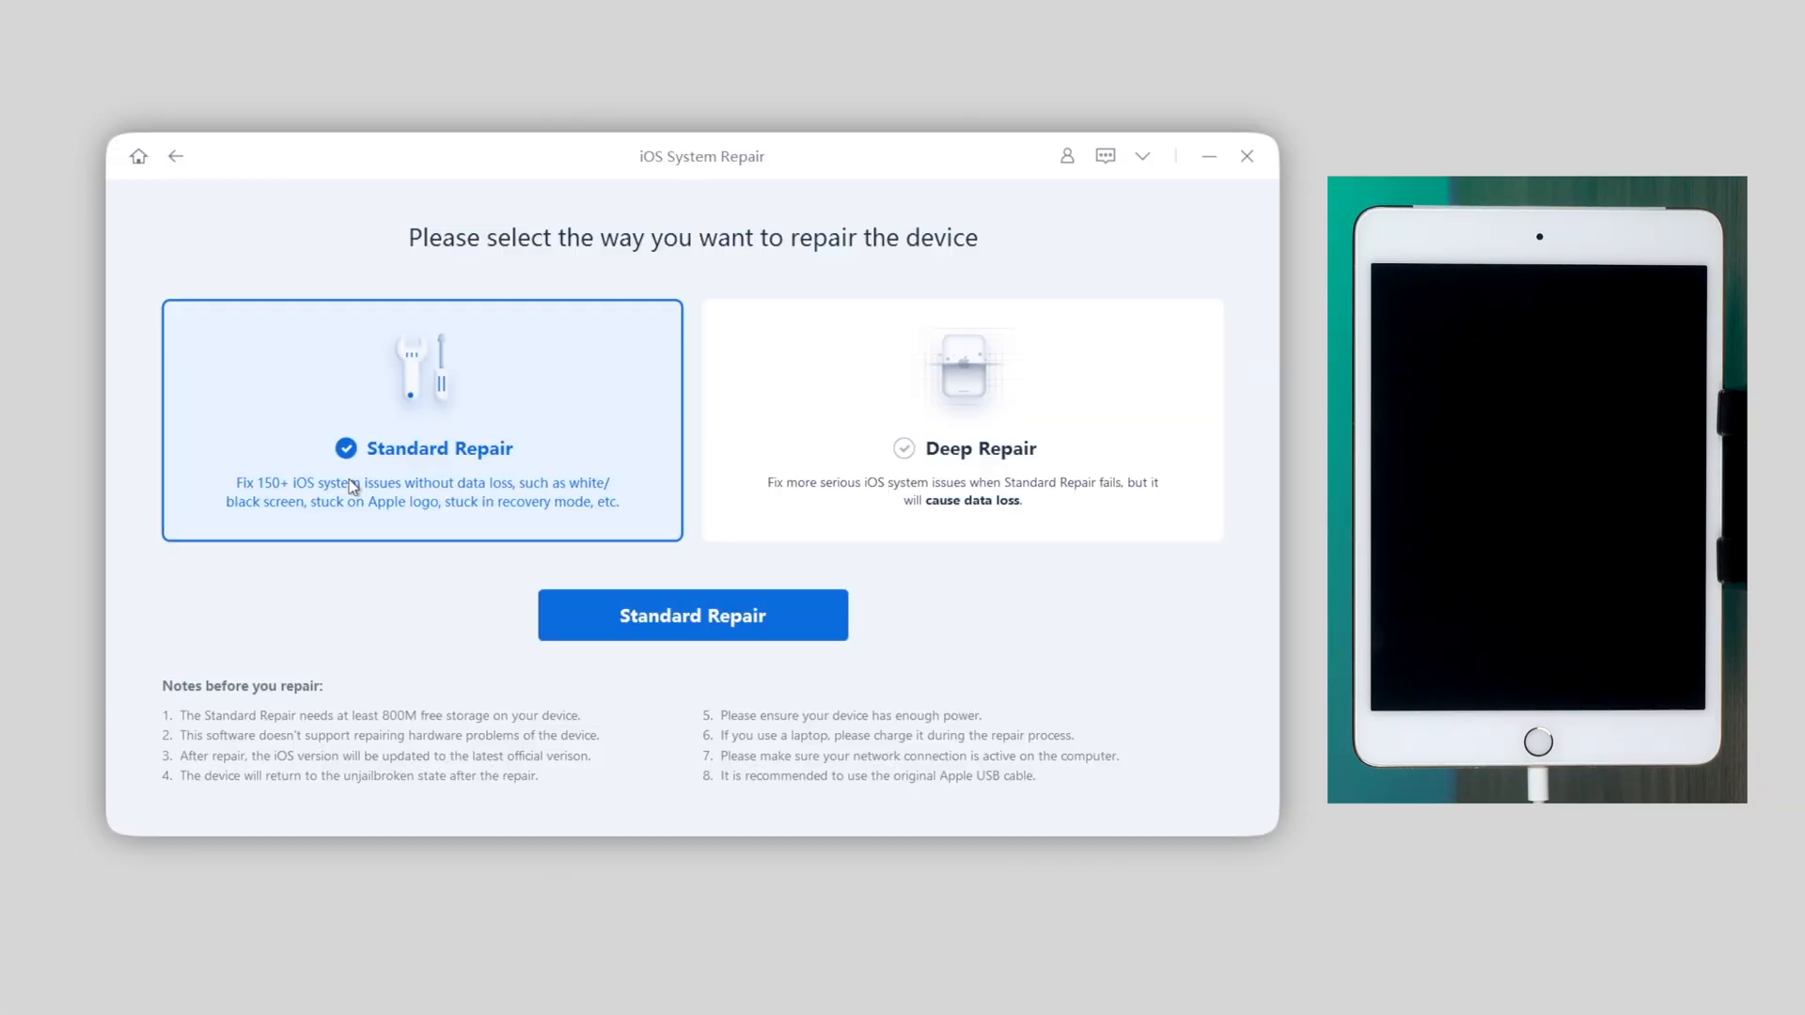
{"action": "left_click", "coordinate": [692, 615]}
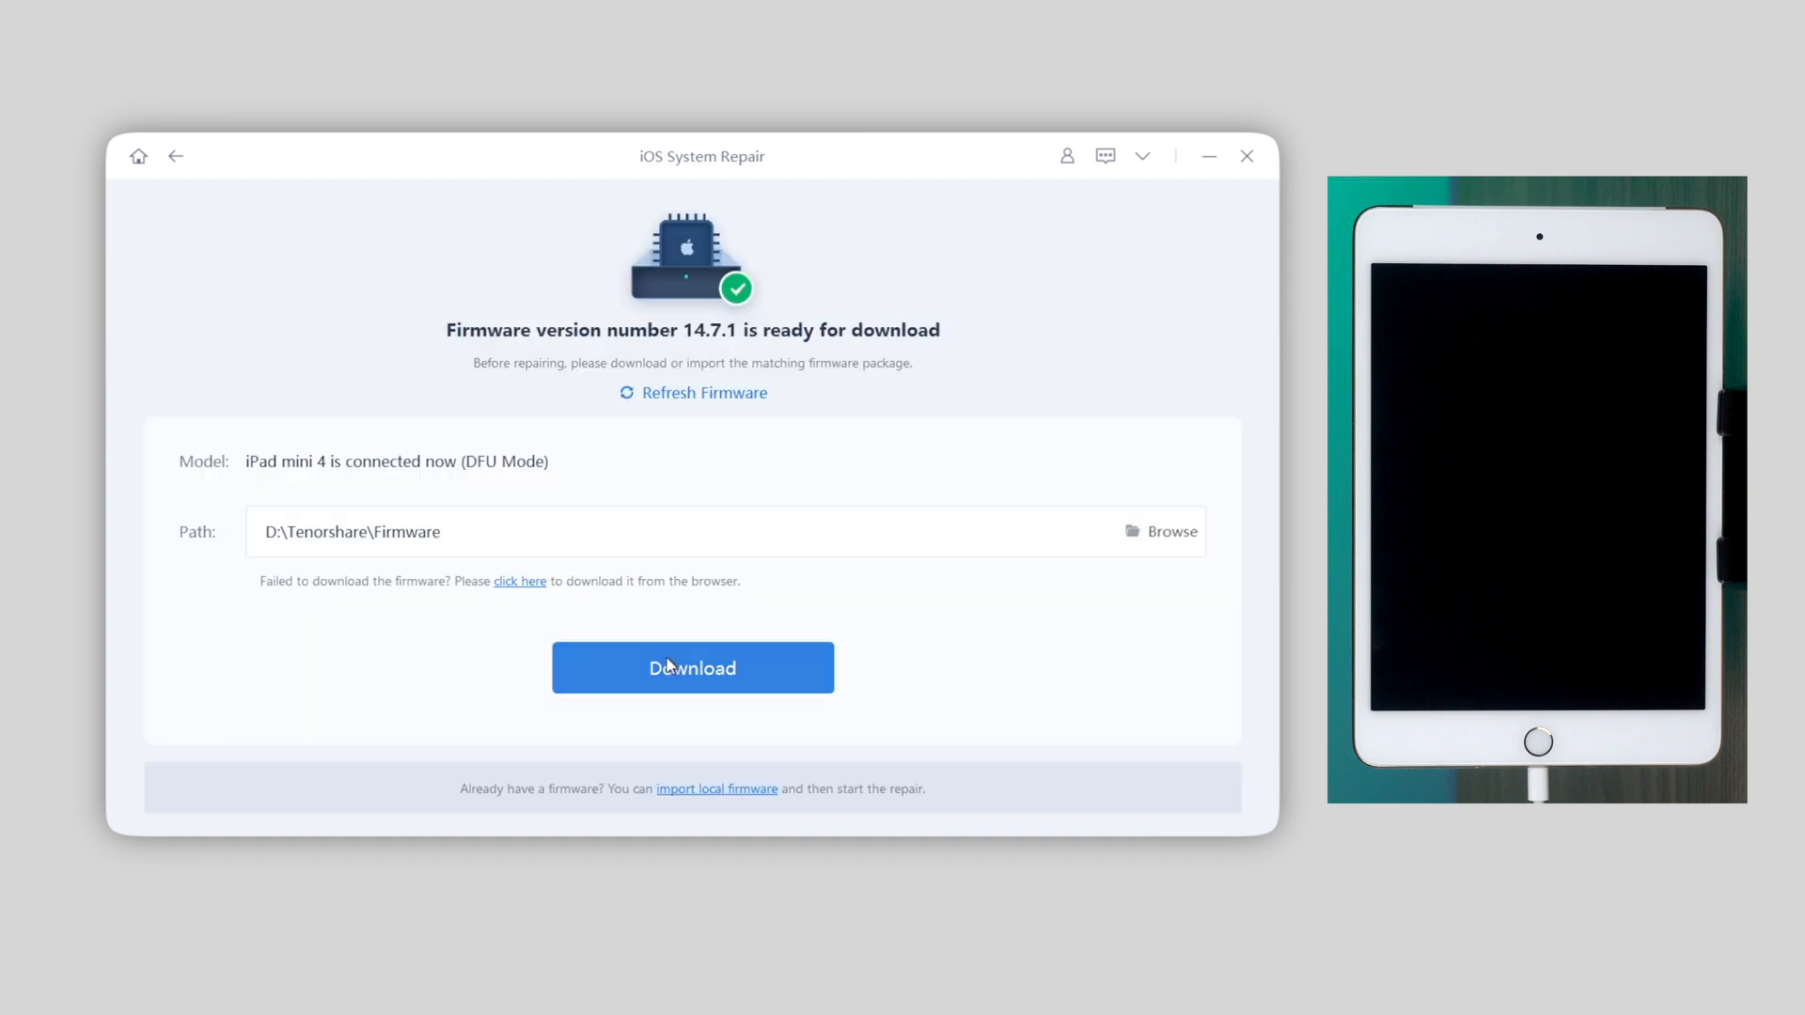
{"action": "left_click", "coordinate": [692, 668]}
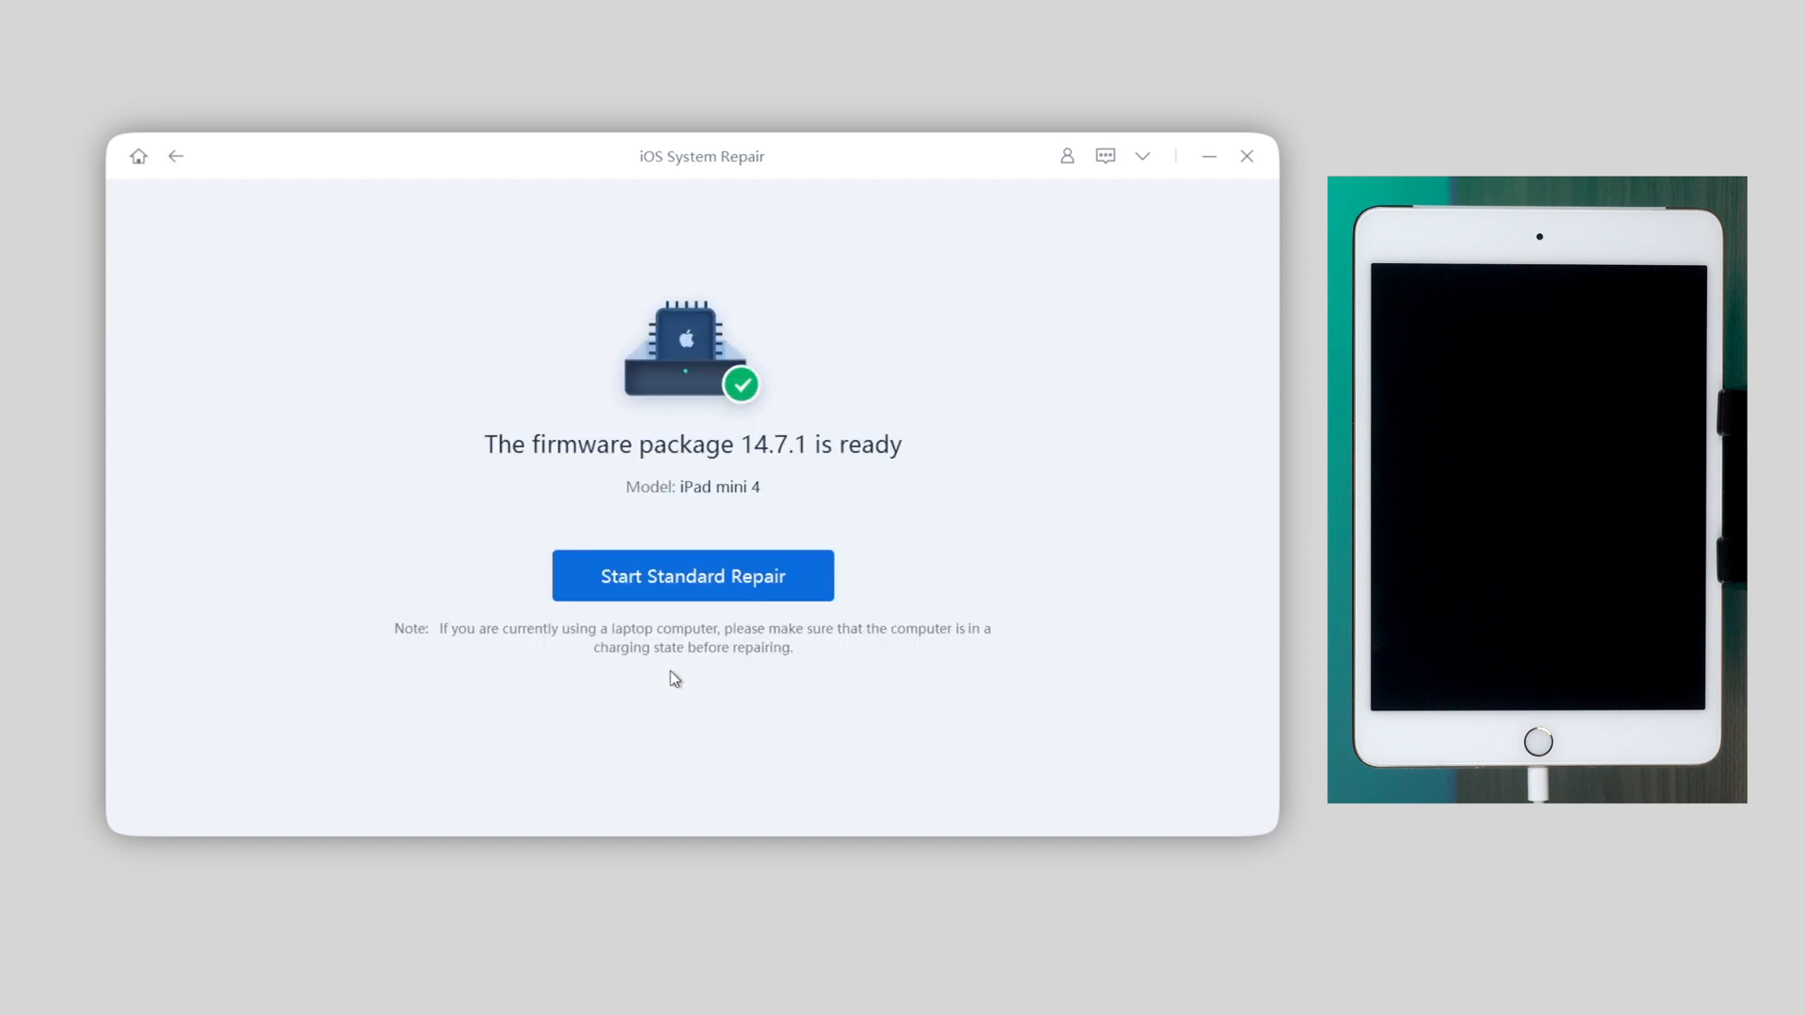
{"action": "left_click", "coordinate": [692, 575]}
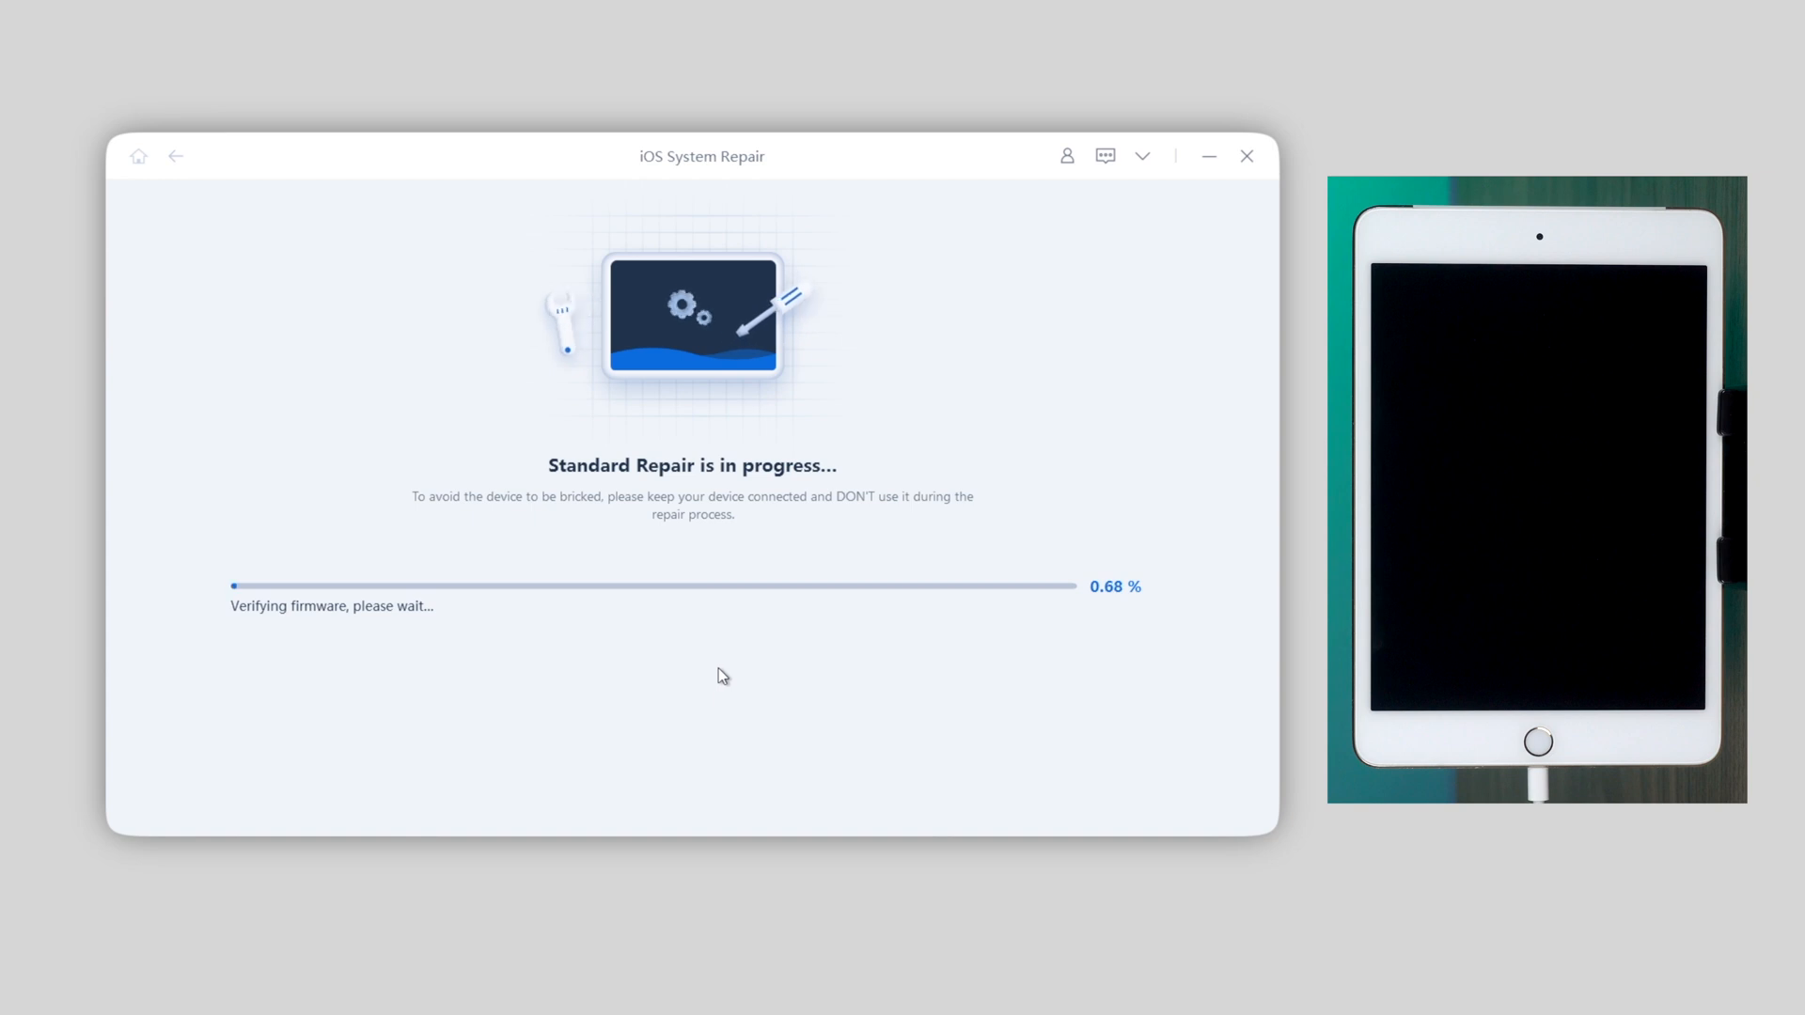